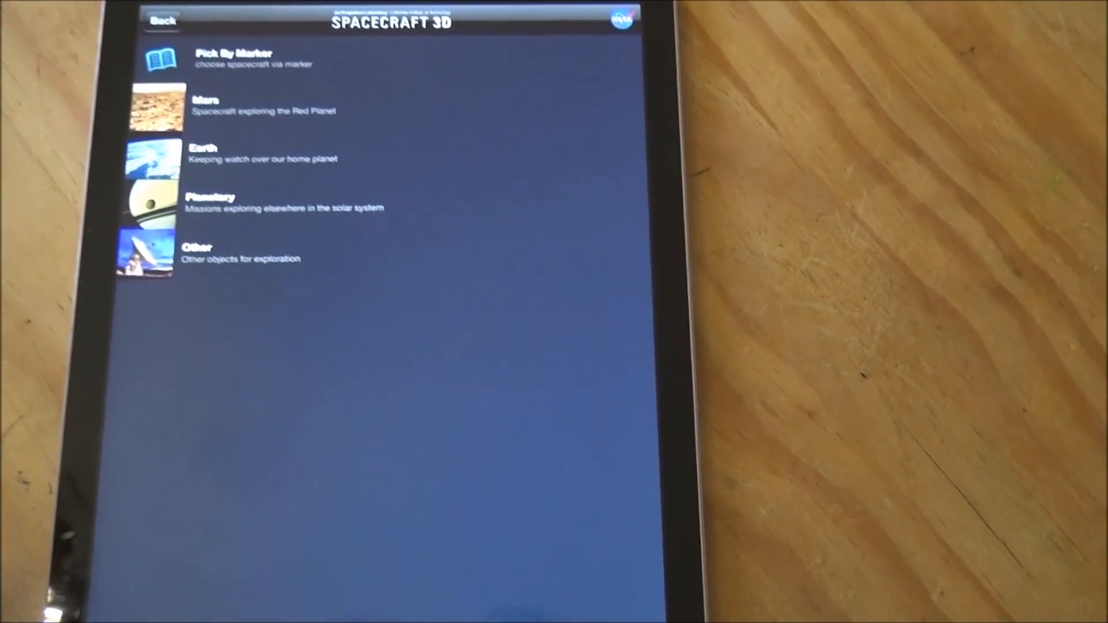
Show the Mars spacecraft list with Curiosity, MAVEN and Mars Odyssey.
{"action": "left_click", "coordinate": [205, 106]}
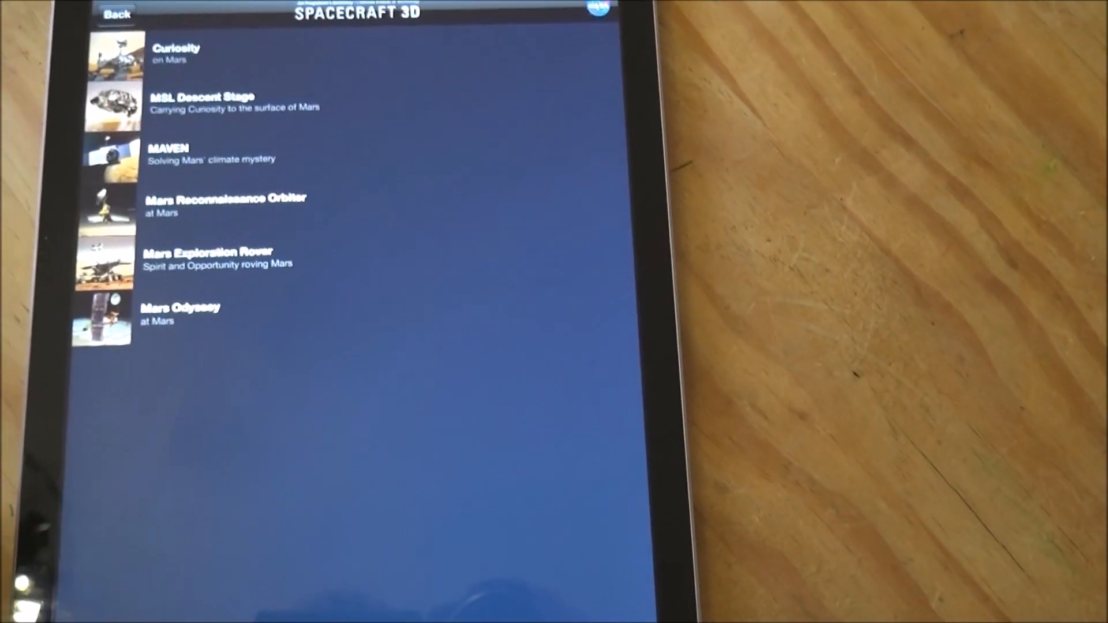